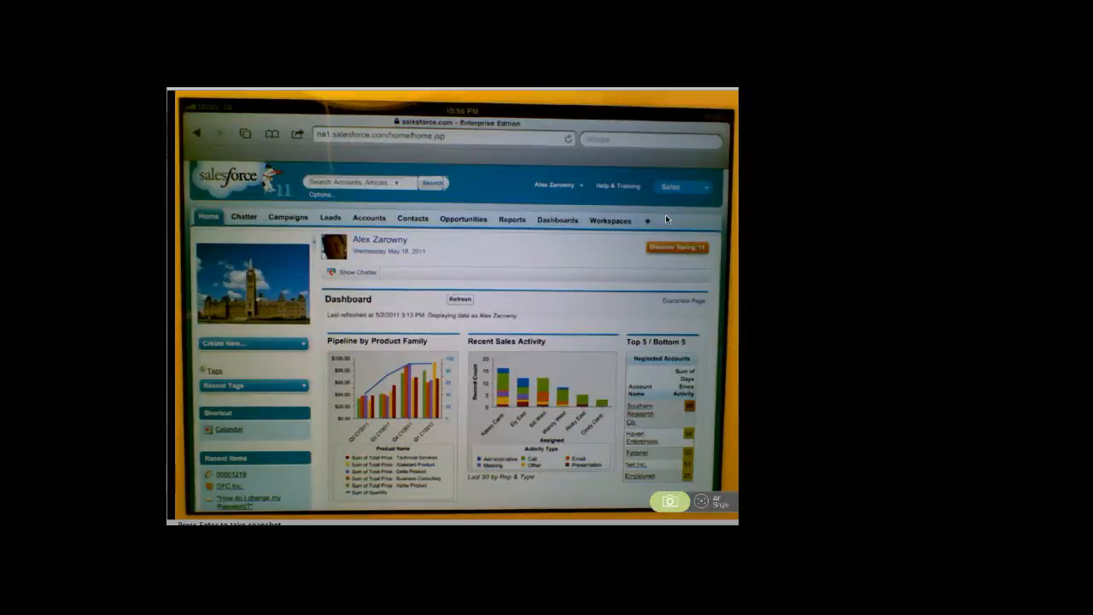
- Scroll the Home page and open Personal Setup with personal information, email, import options
scroll(down, 3)
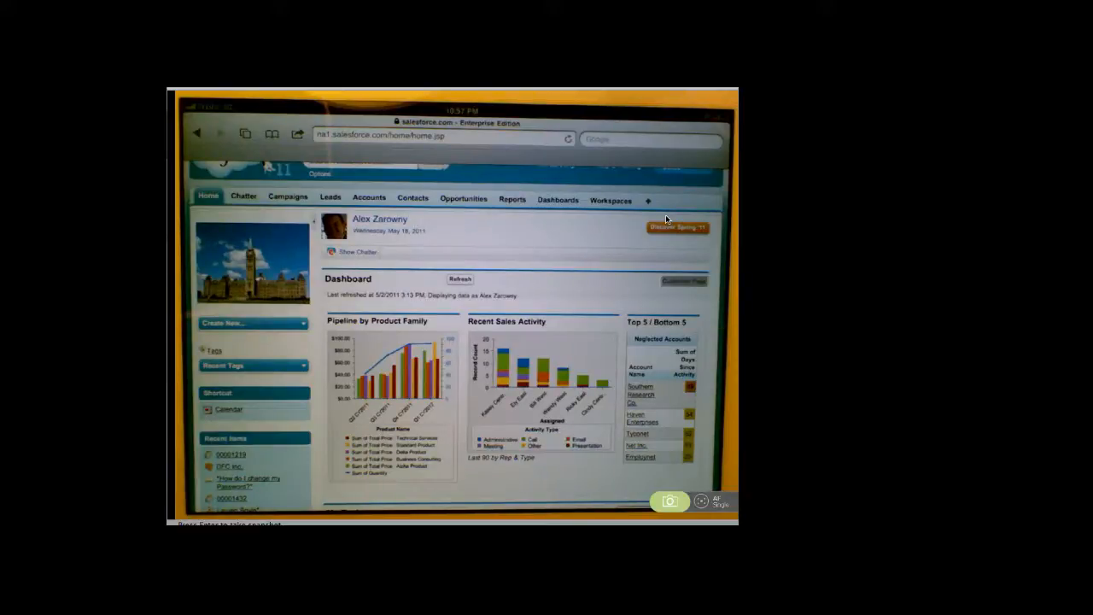
click(683, 281)
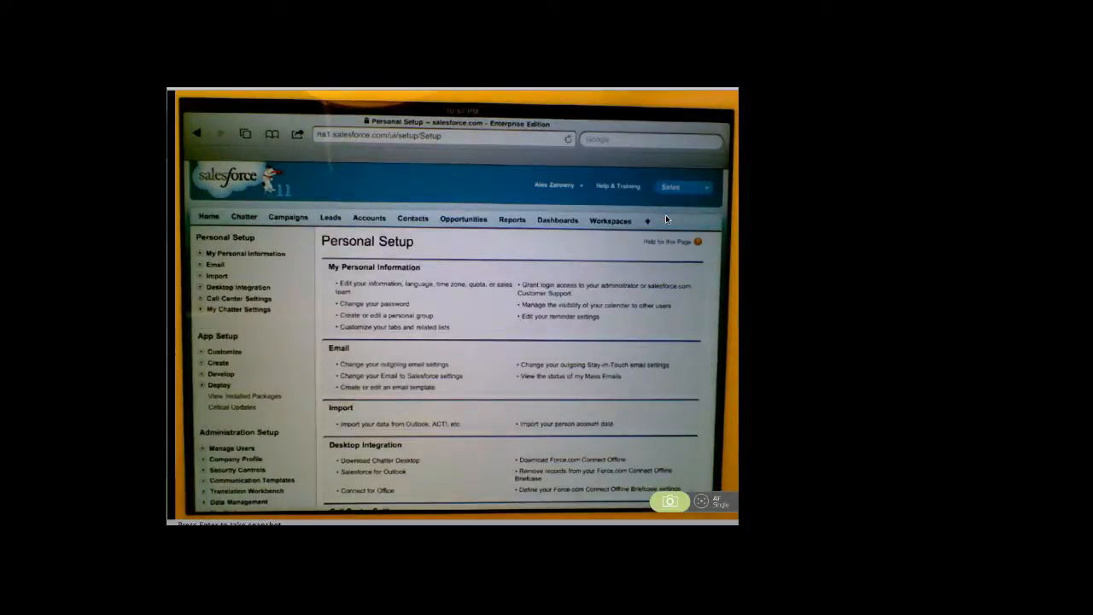
- Load the Manage Users overview under Administration Setup, then switch to the Chatter feed
click(231, 448)
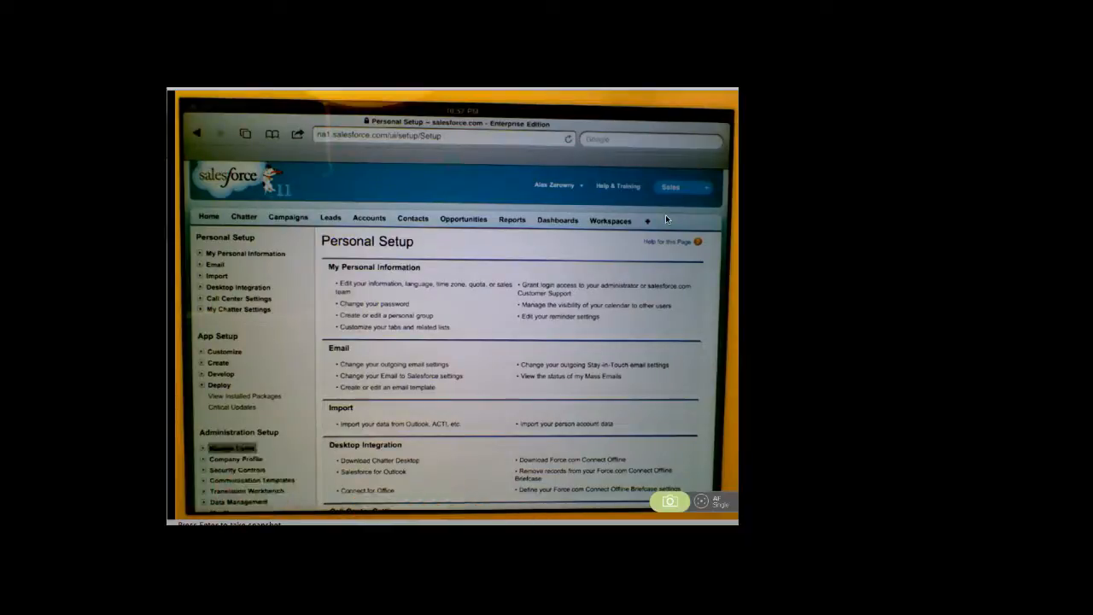
click(231, 448)
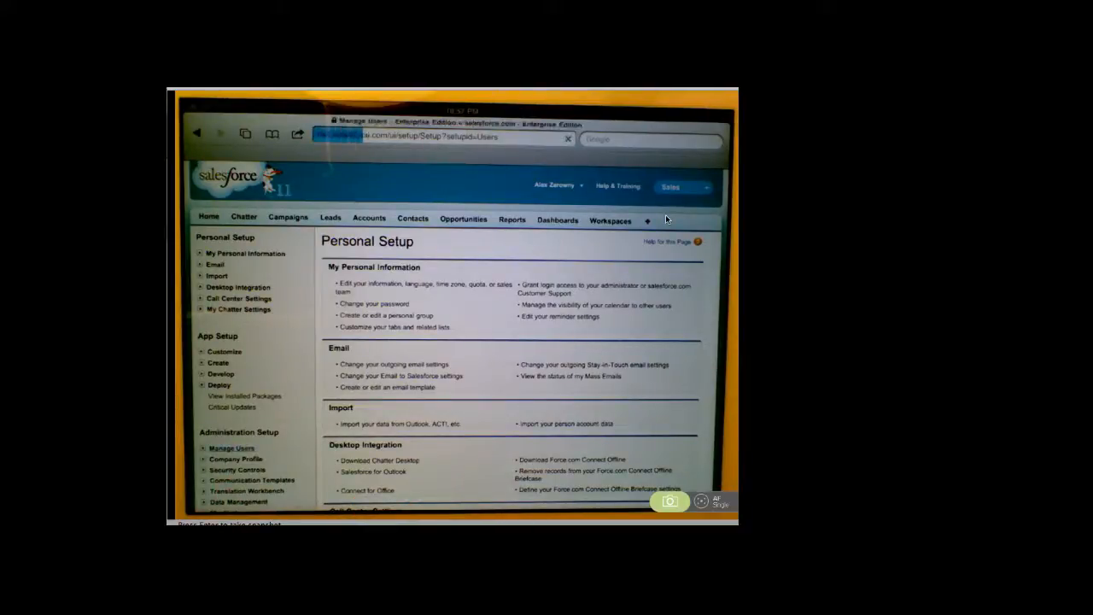
click(231, 449)
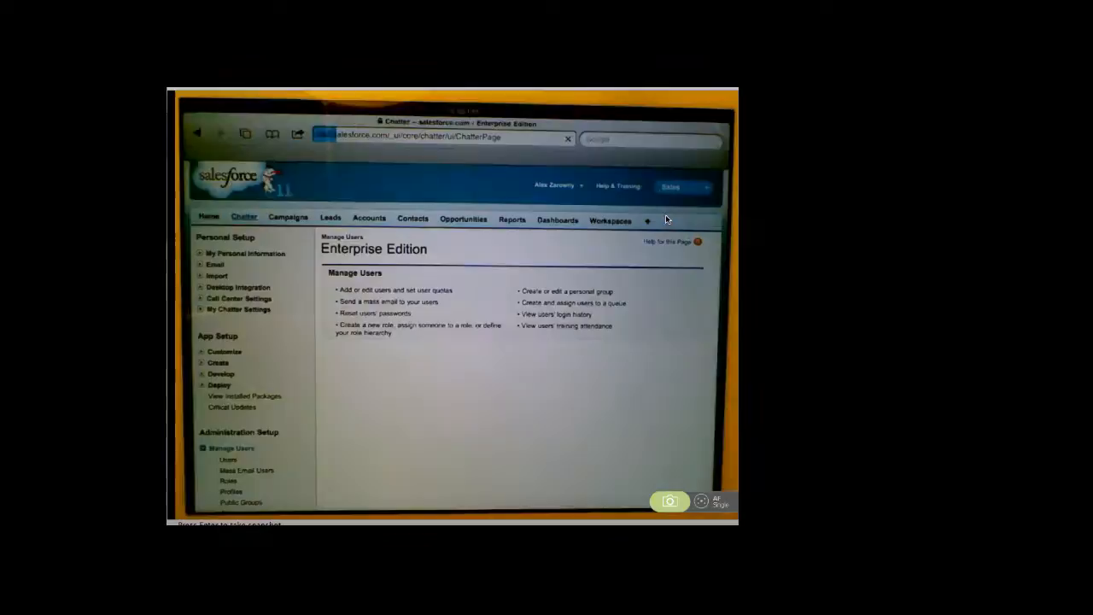
click(244, 216)
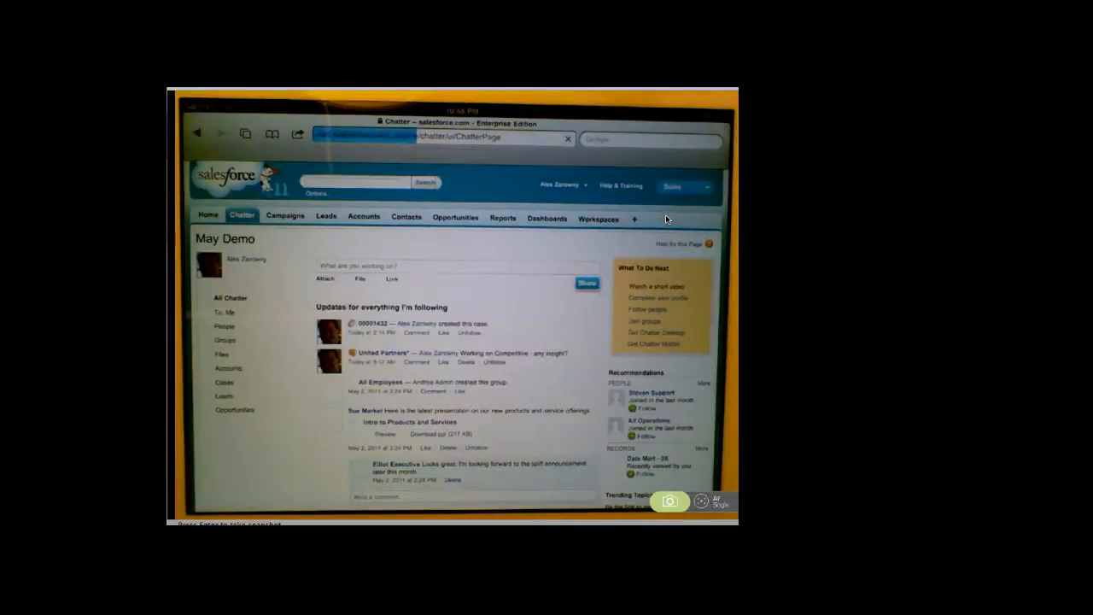
- Scroll through Chatter posts, return to the top, and show the available apps list
scroll(down, 3)
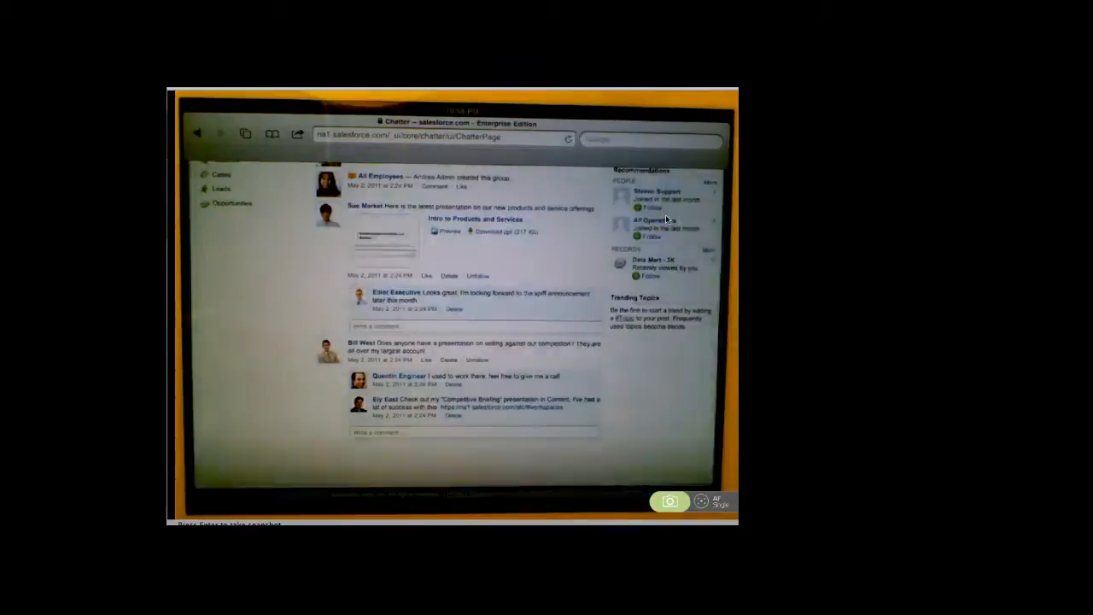
click(450, 231)
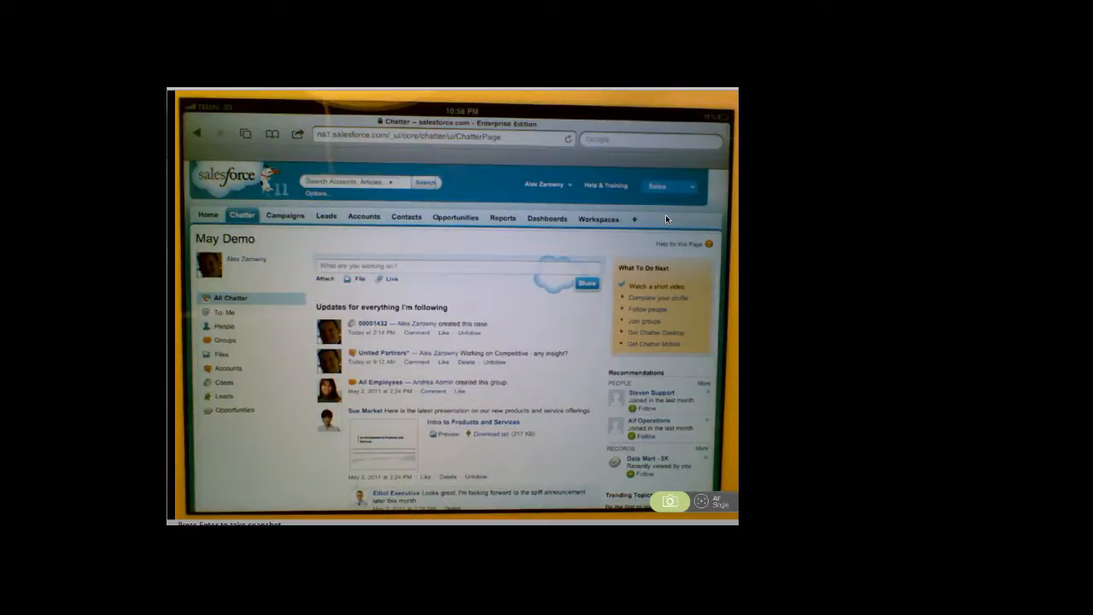
click(671, 186)
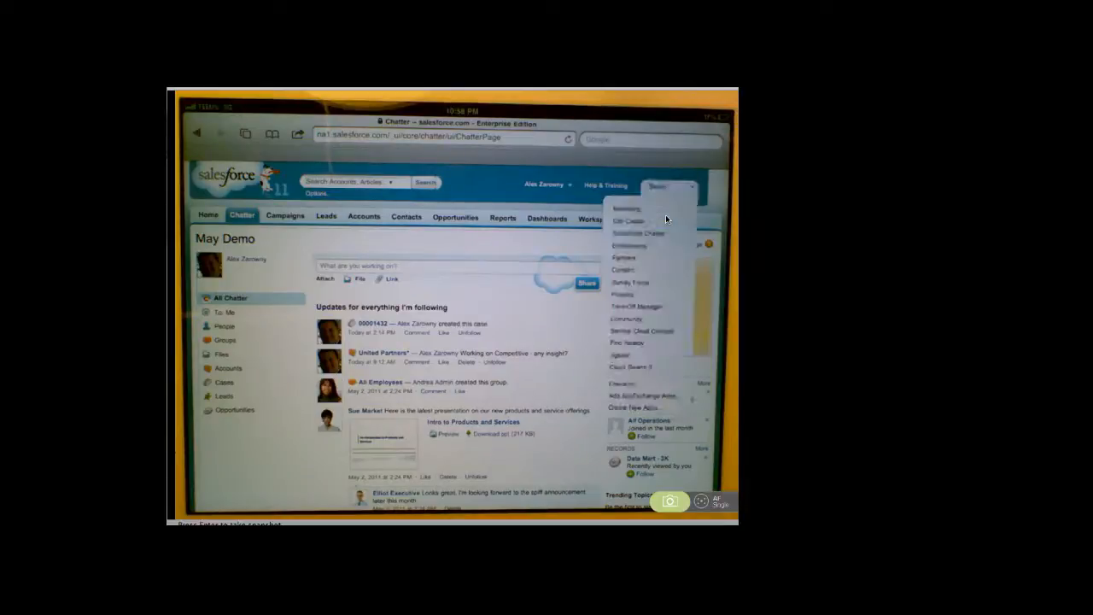